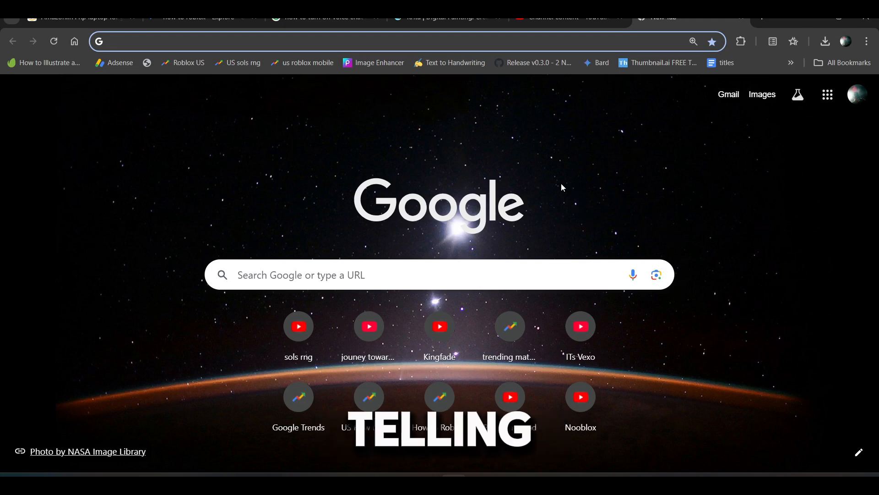
pyautogui.moveTo(139, 361)
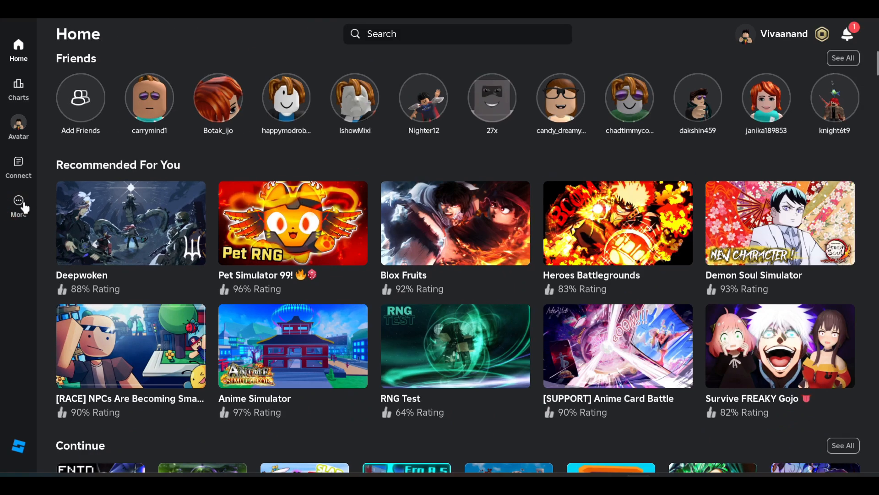
# Go to the More page listing Marketplace, Profile, Settings and Log Out.
pyautogui.click(18, 205)
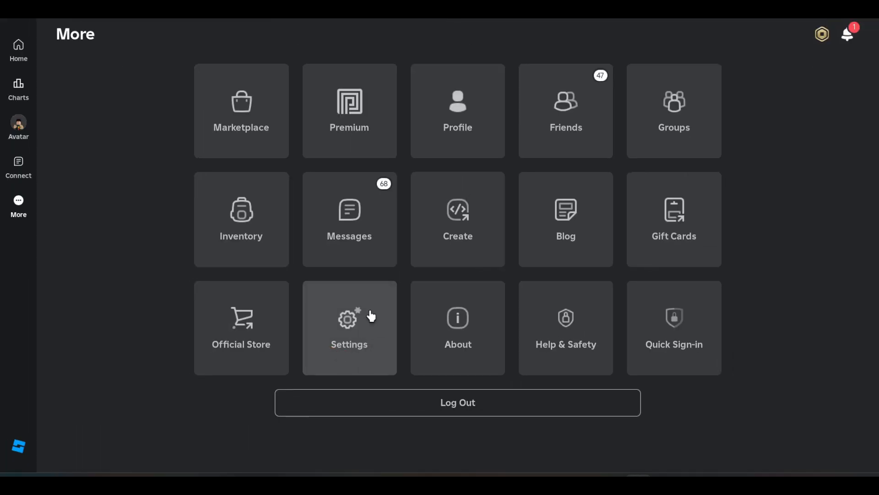
# Enter the account Settings to reach the Privacy section with voice chat enabled.
pyautogui.click(349, 327)
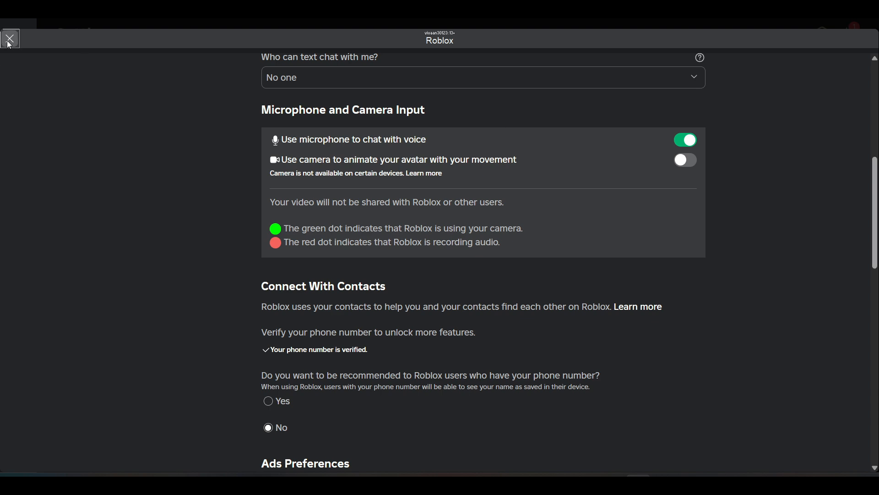
# Leave the settings and return to the Home page of recommended and continue-playing games.
pyautogui.click(10, 39)
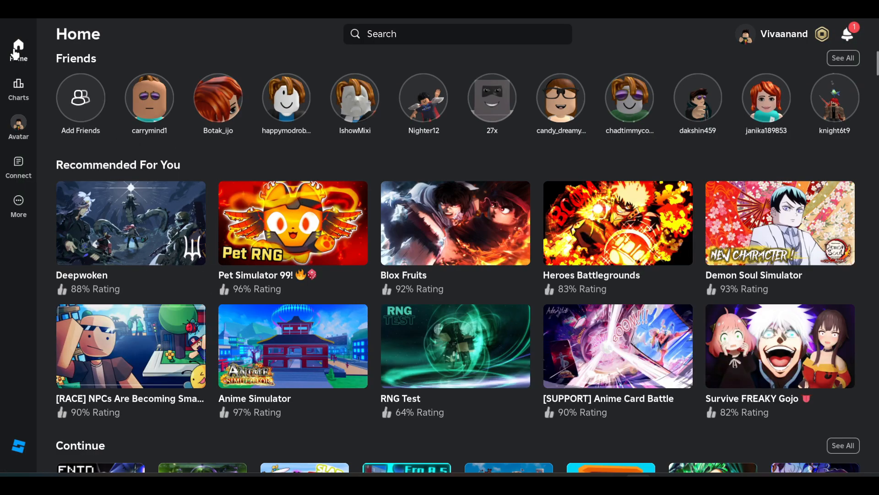
pyautogui.moveTo(872, 59)
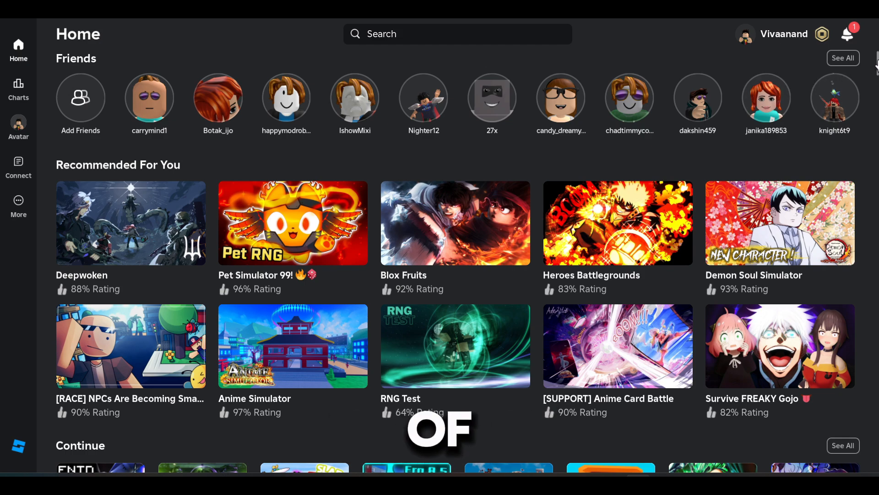
pyautogui.scroll(-3)
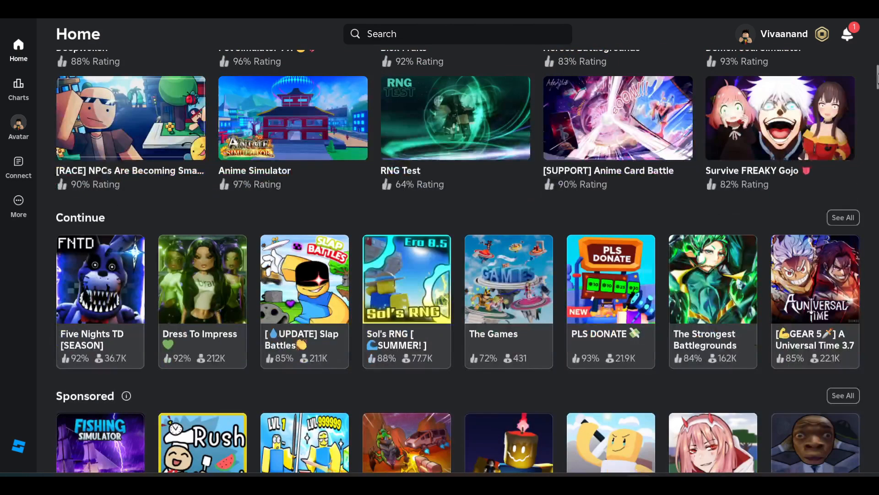
pyautogui.scroll(3)
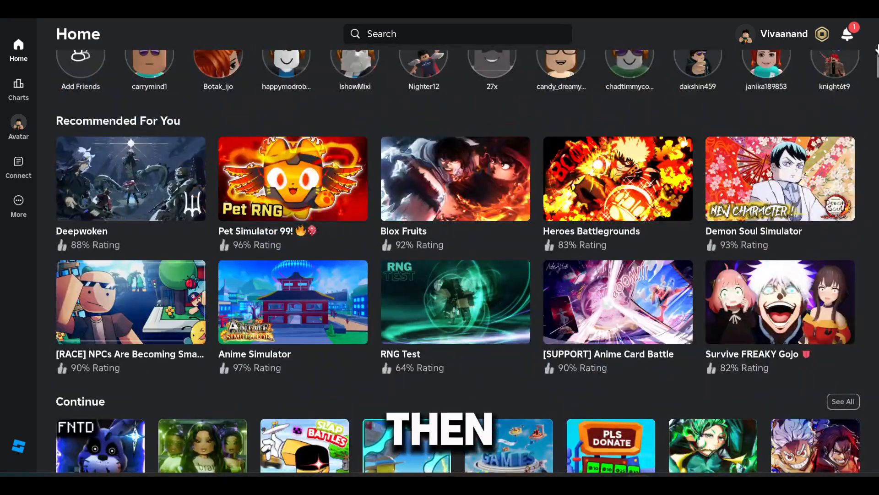